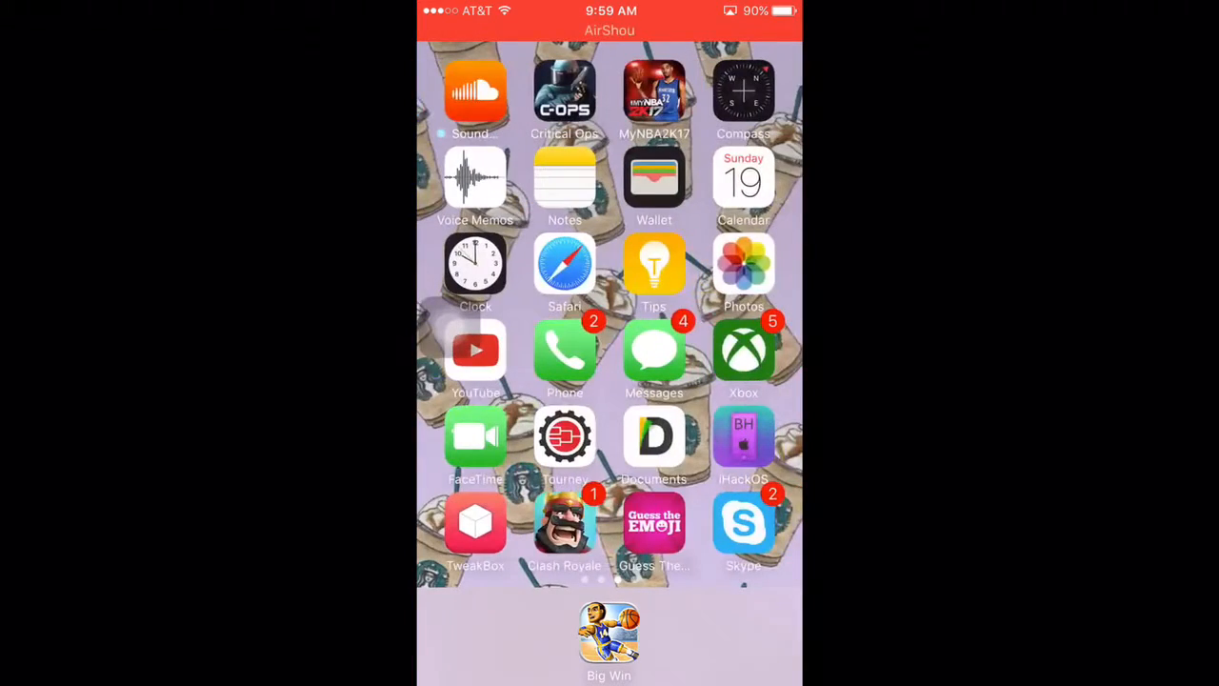
Reach your own YouTube channel's uploads via the profile avatar and My channel
scroll(left, 3)
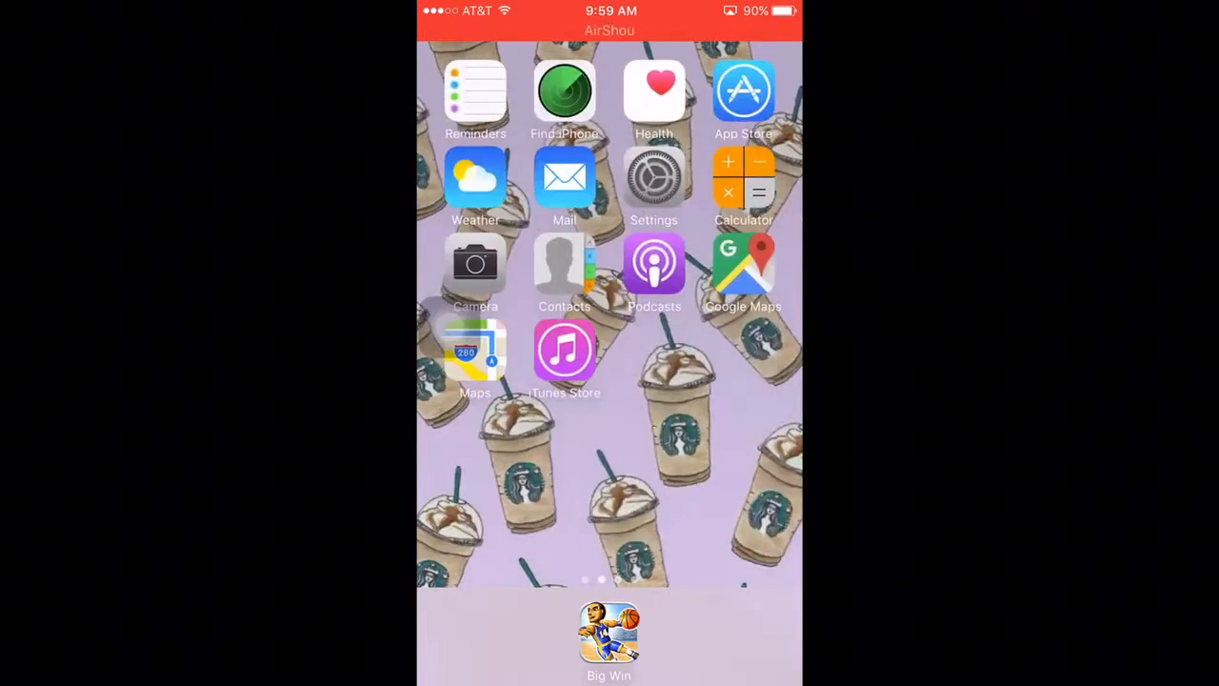
scroll(left, 3)
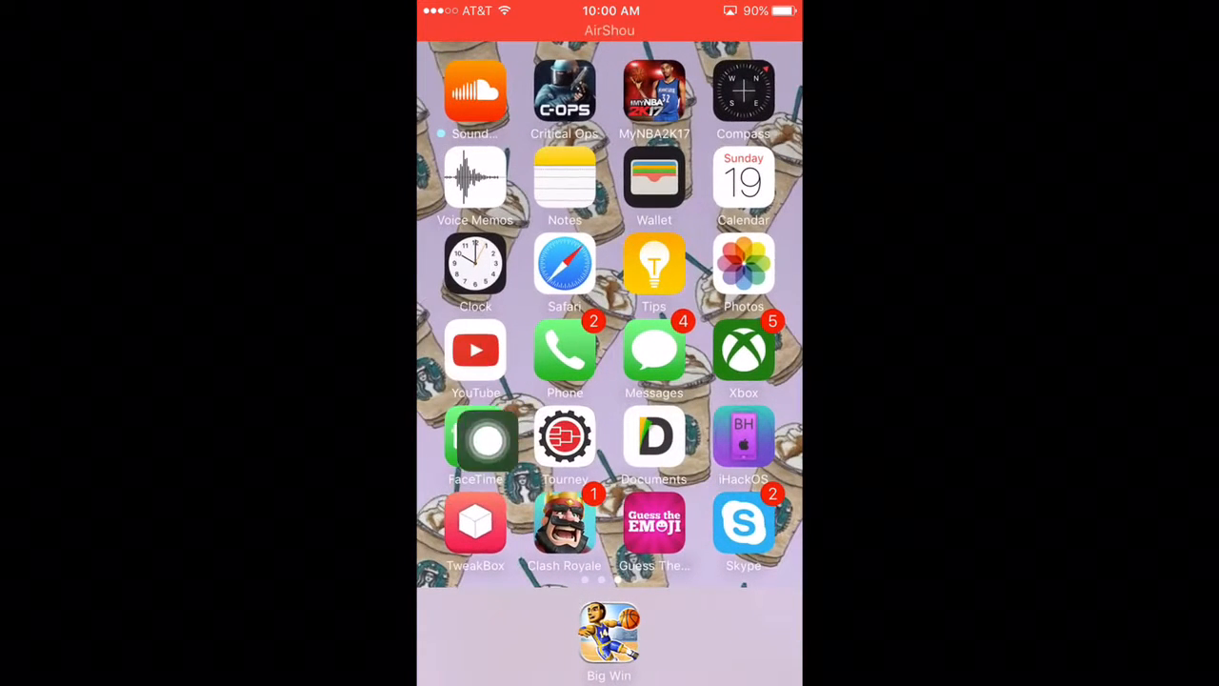
click(476, 350)
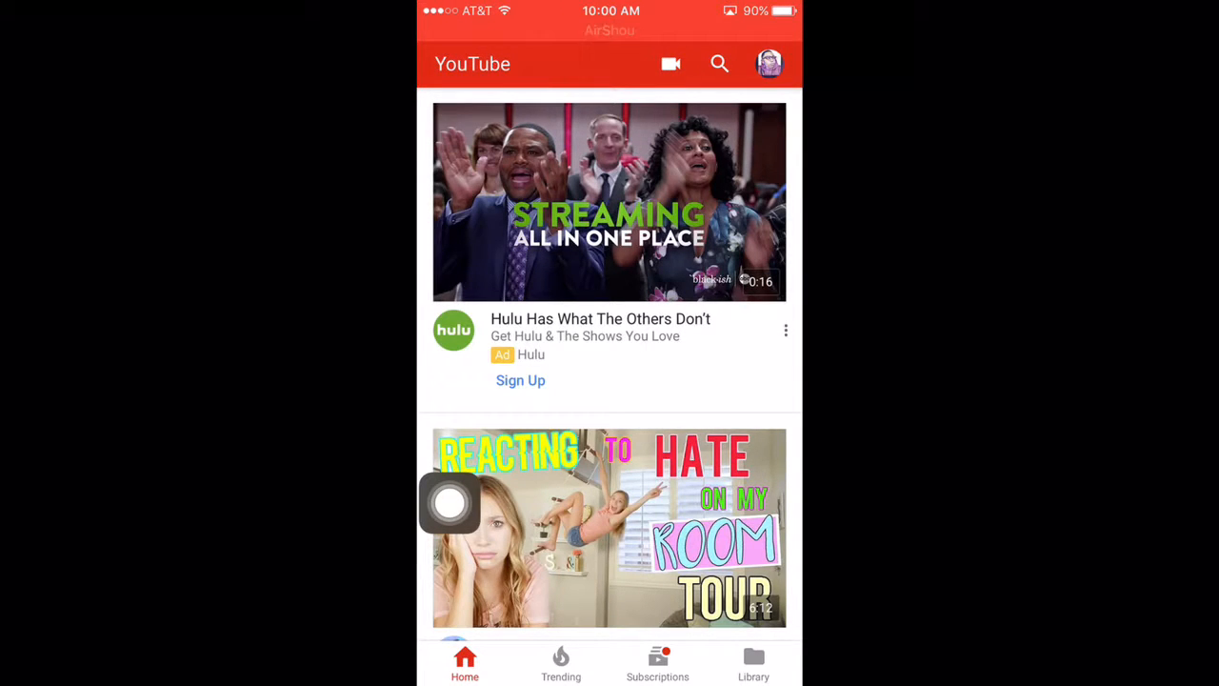
click(769, 65)
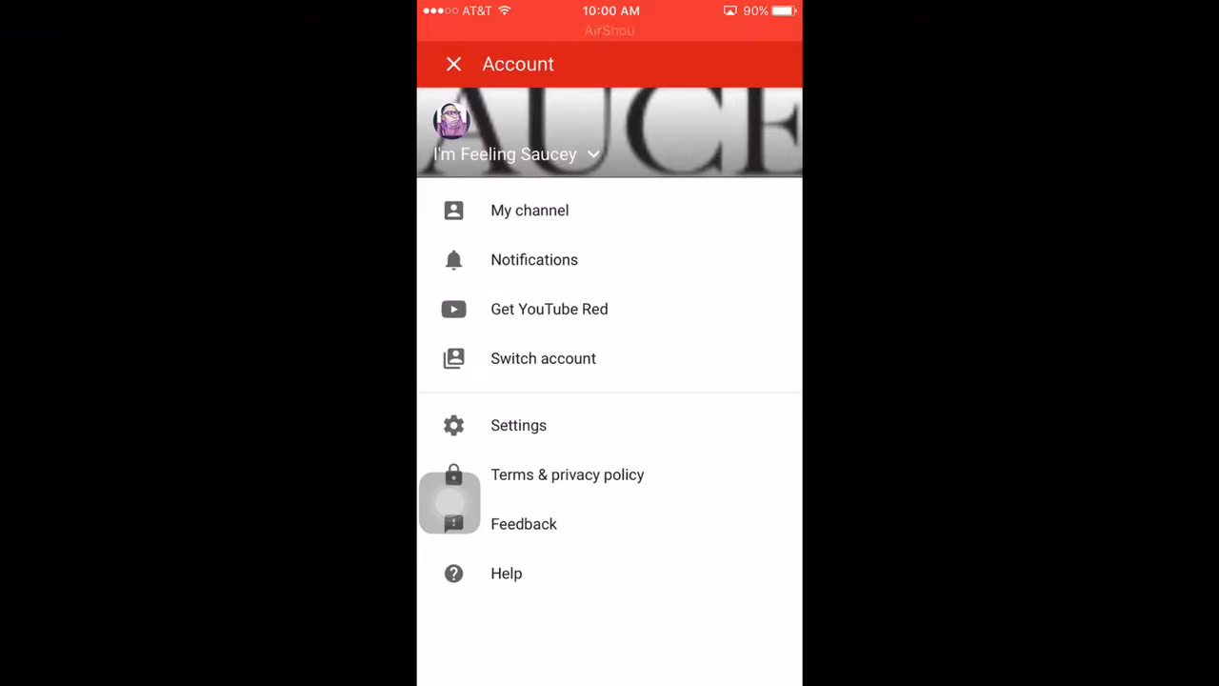
click(453, 64)
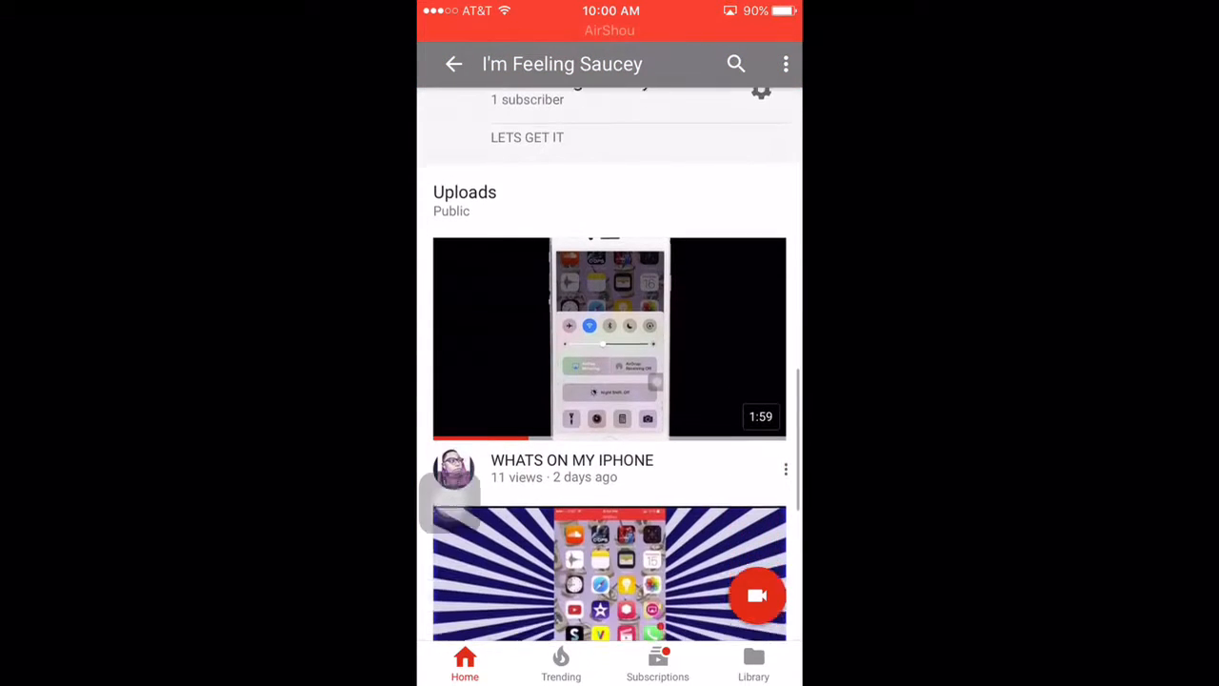
scroll(down, 3)
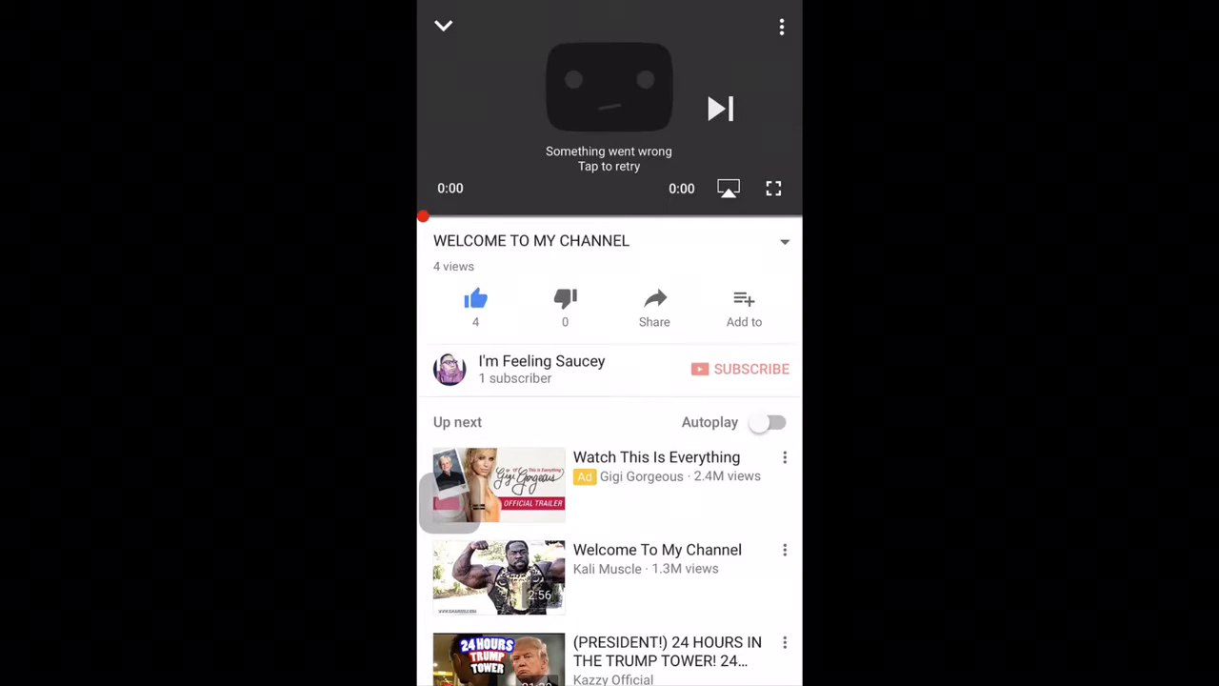
Copy the WELCOME TO MY CHANNEL video's link from its Share sheet
click(655, 305)
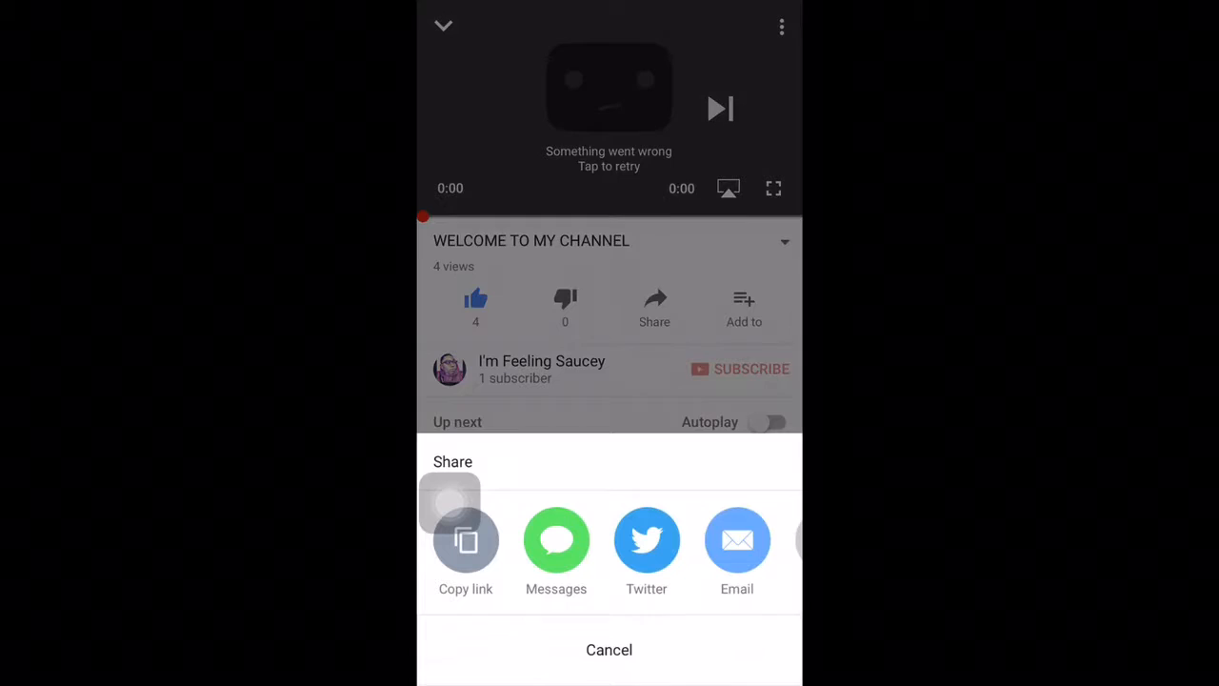
click(609, 649)
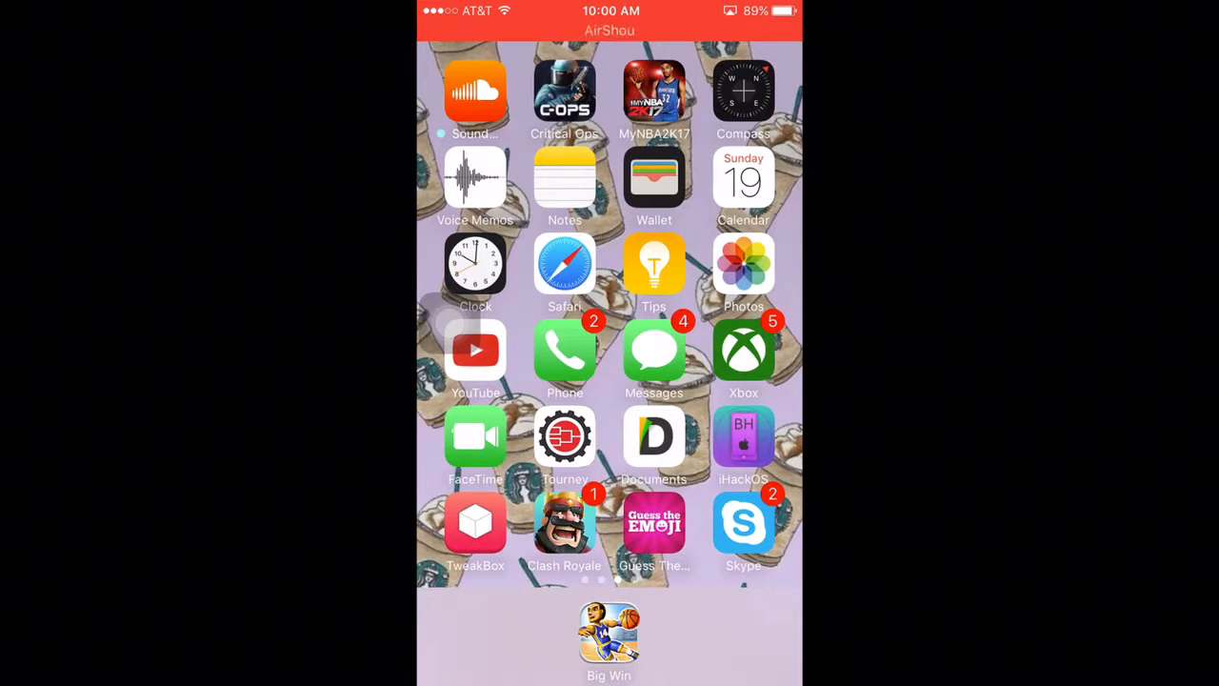
Launch Documents by Readdle and switch to its built-in compass browser
click(655, 436)
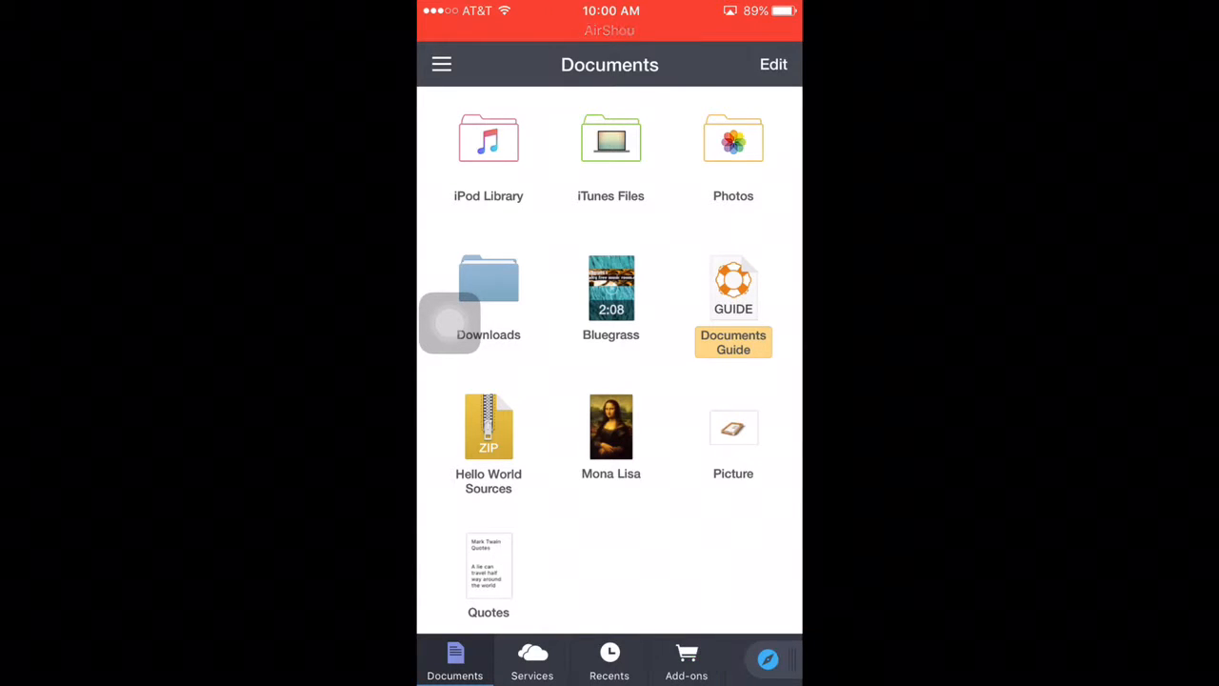
click(765, 657)
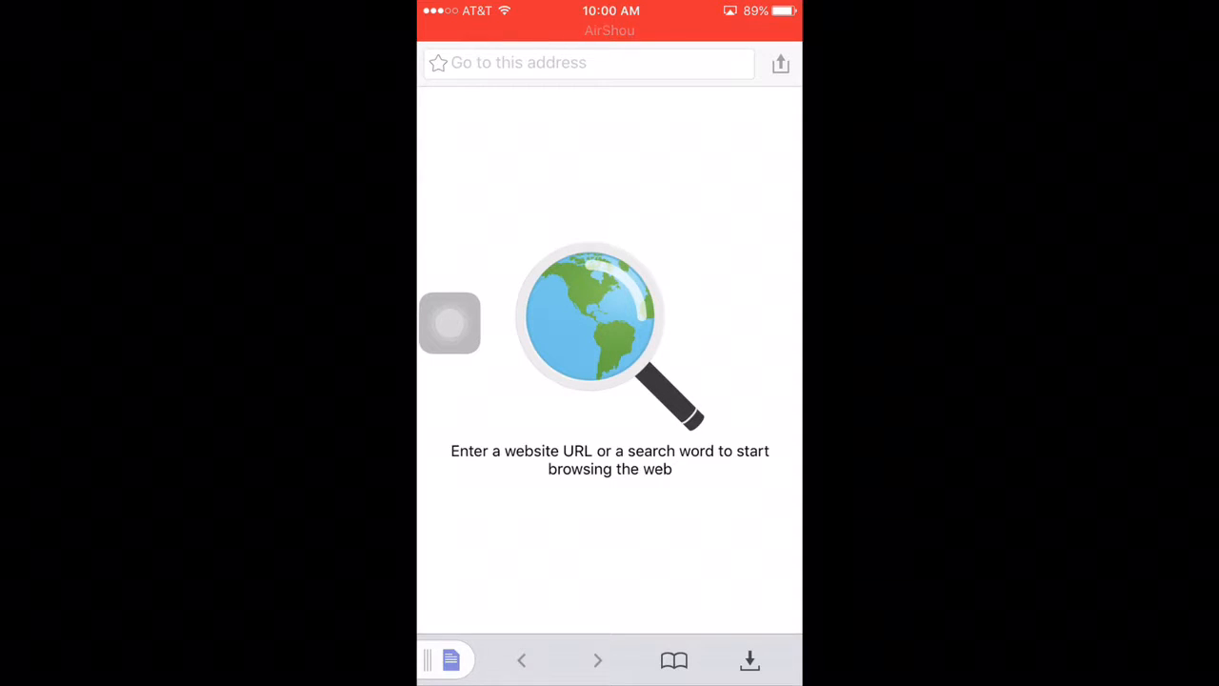
Search Google for 'keep', load the KeepVid site and focus its link input box
text(keep)
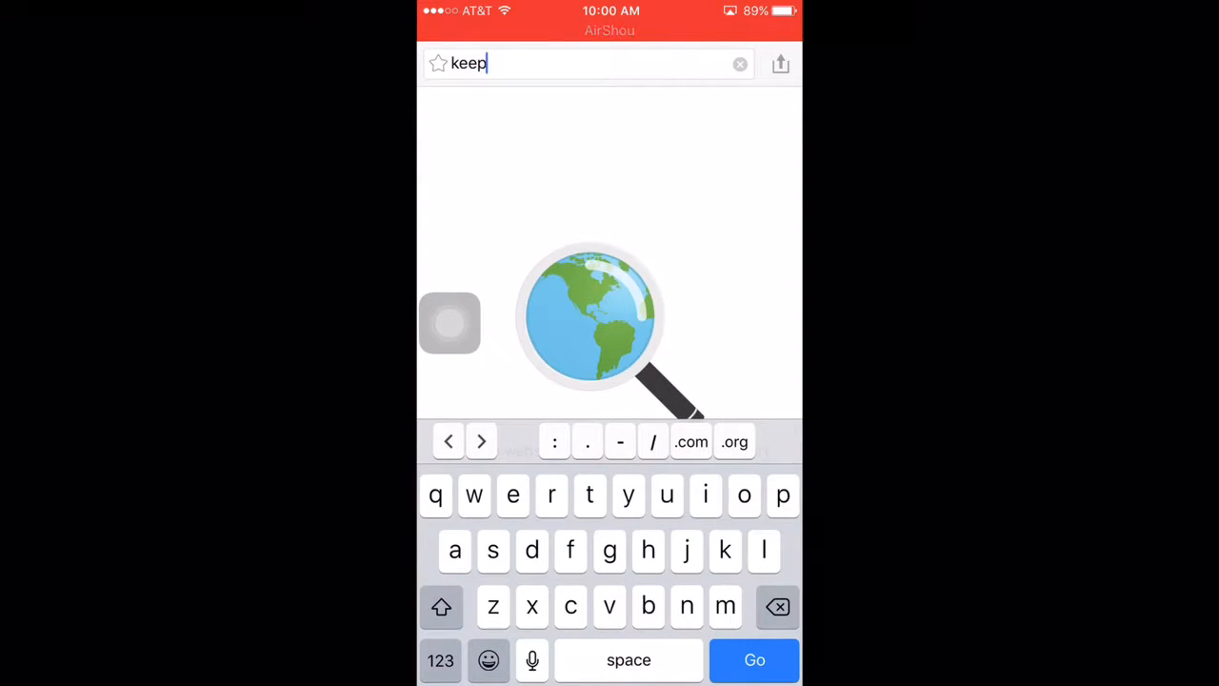
click(754, 659)
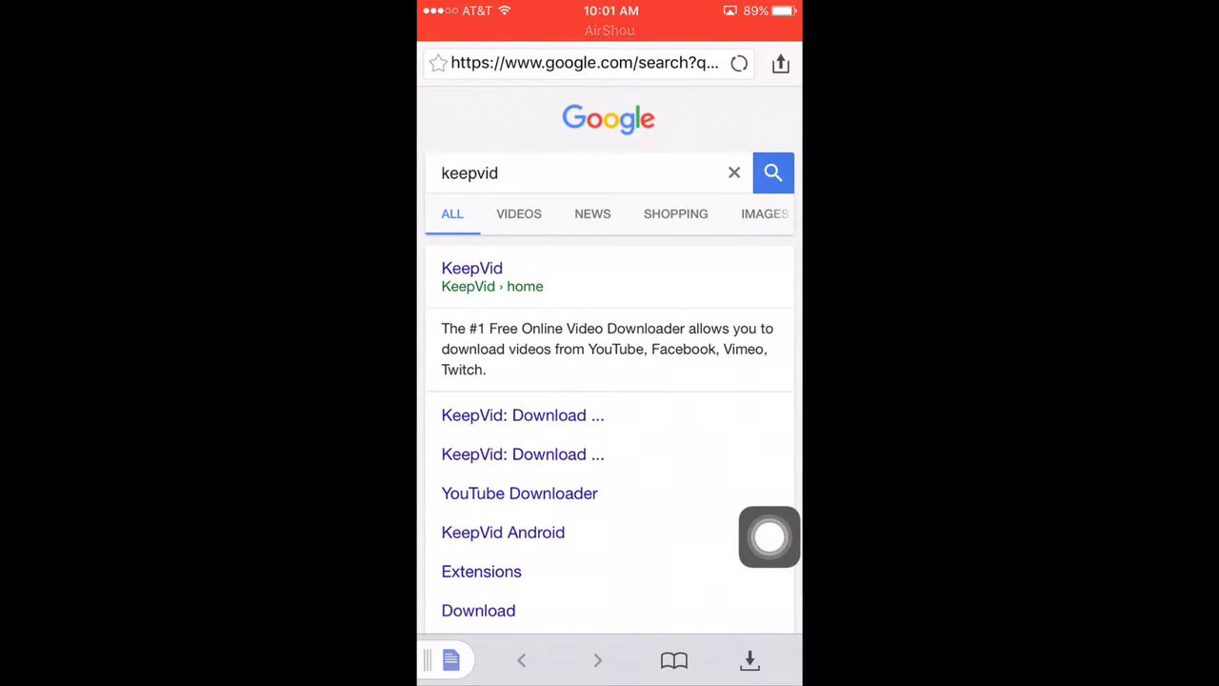
click(472, 266)
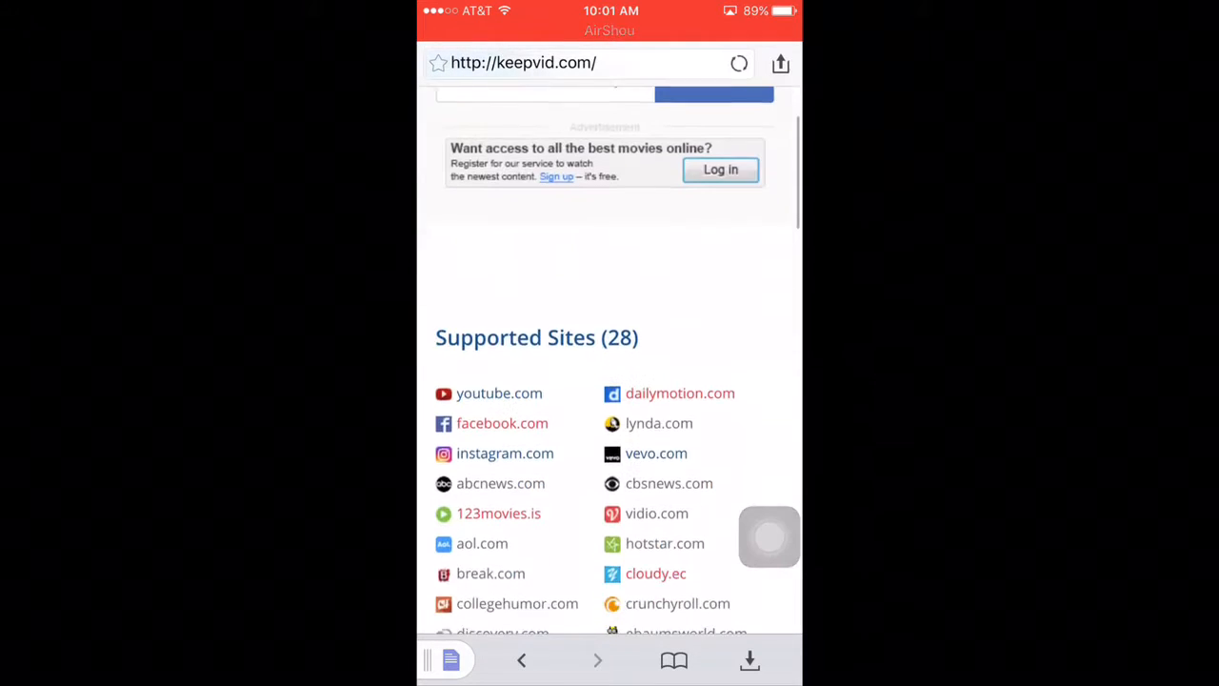
click(556, 194)
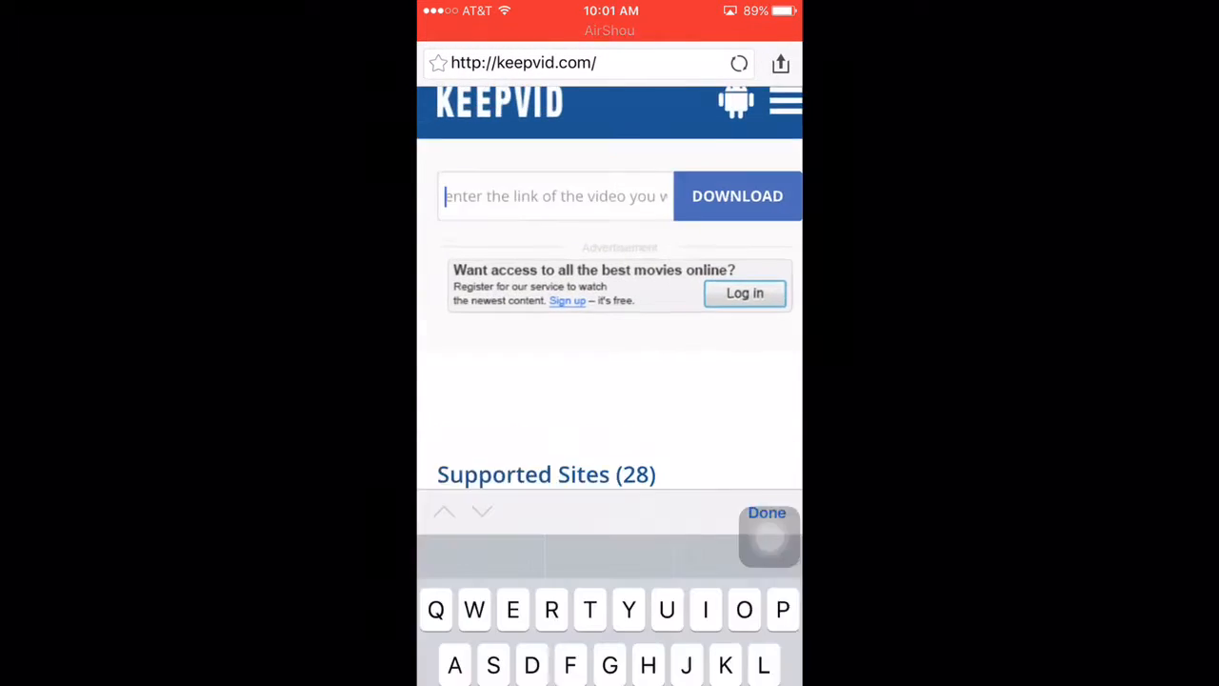
Paste the youtu.be link into KeepVid and fetch its download information
click(556, 194)
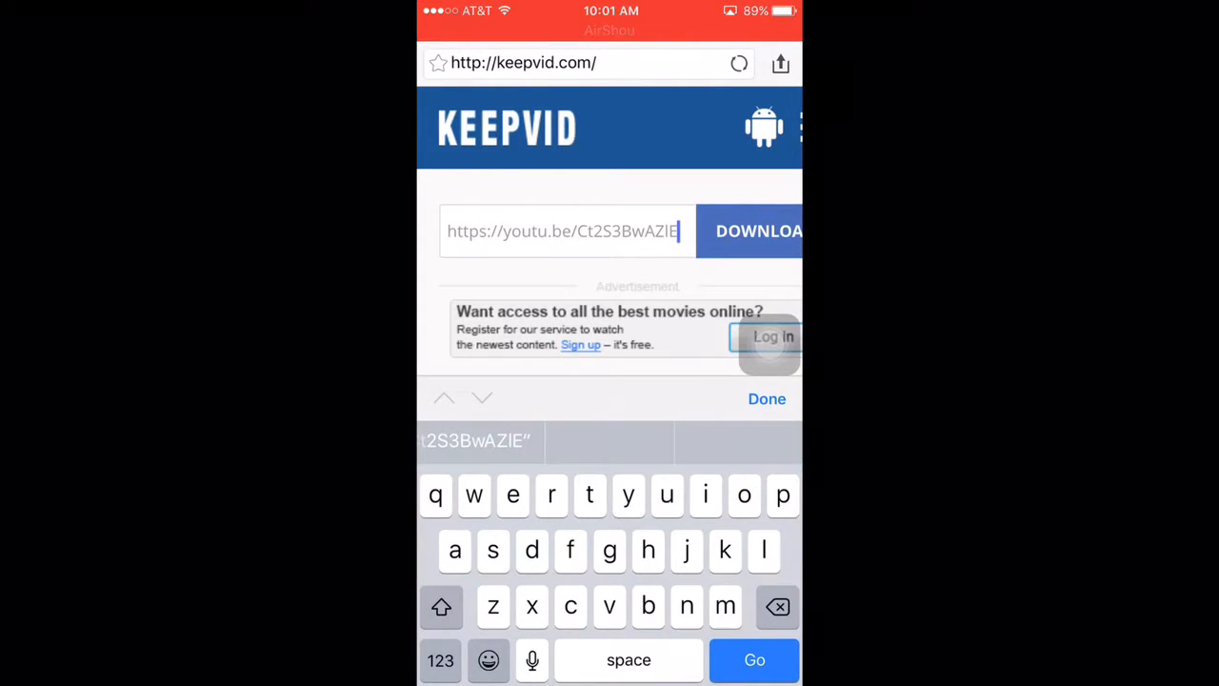
click(758, 231)
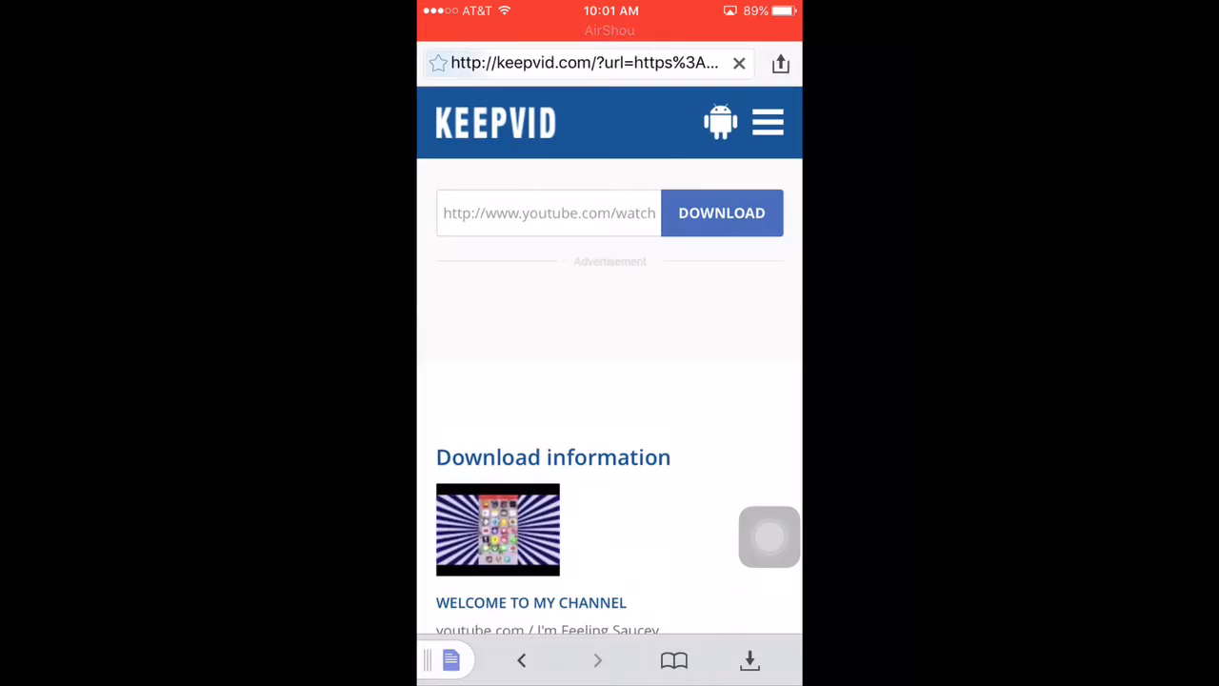
scroll(down, 3)
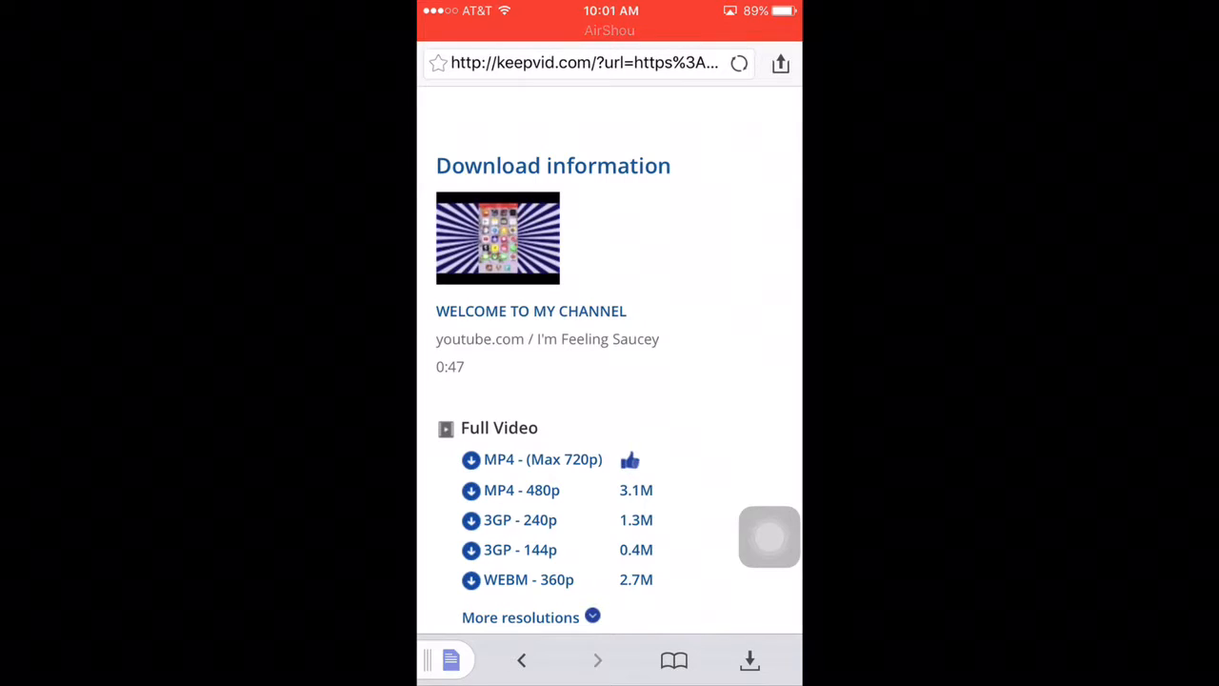
Download the MP4 - 480p version and view it as videoplayback 1 in Downloads
click(521, 489)
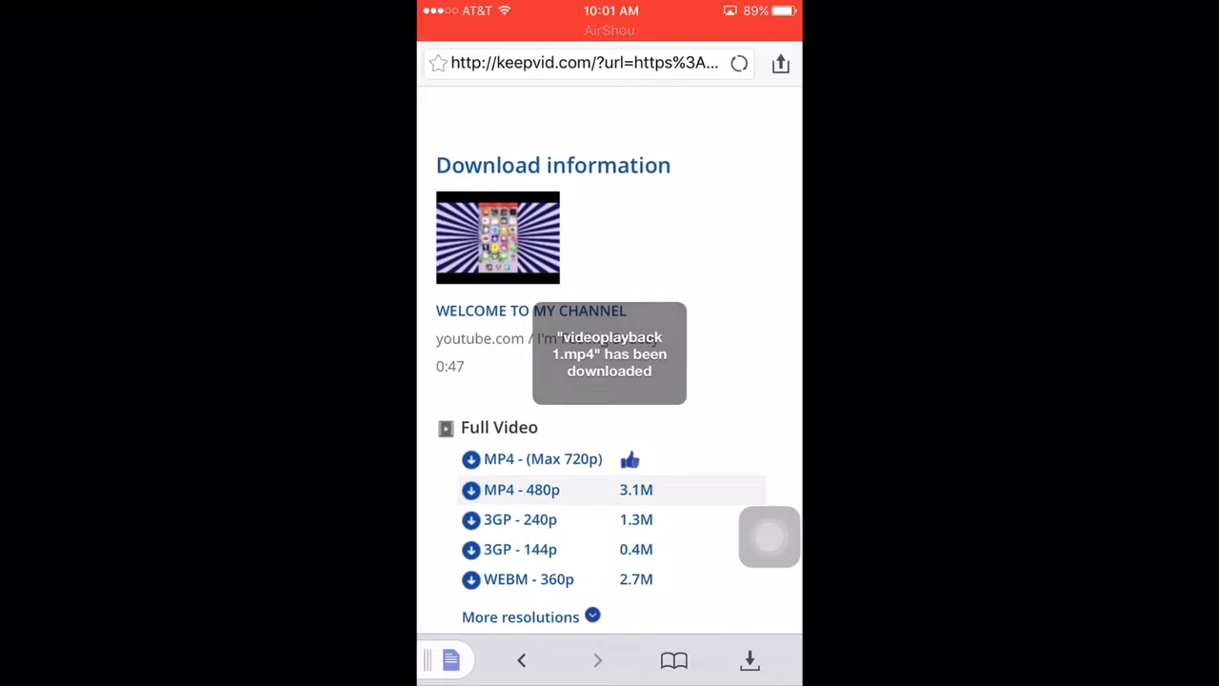
click(453, 659)
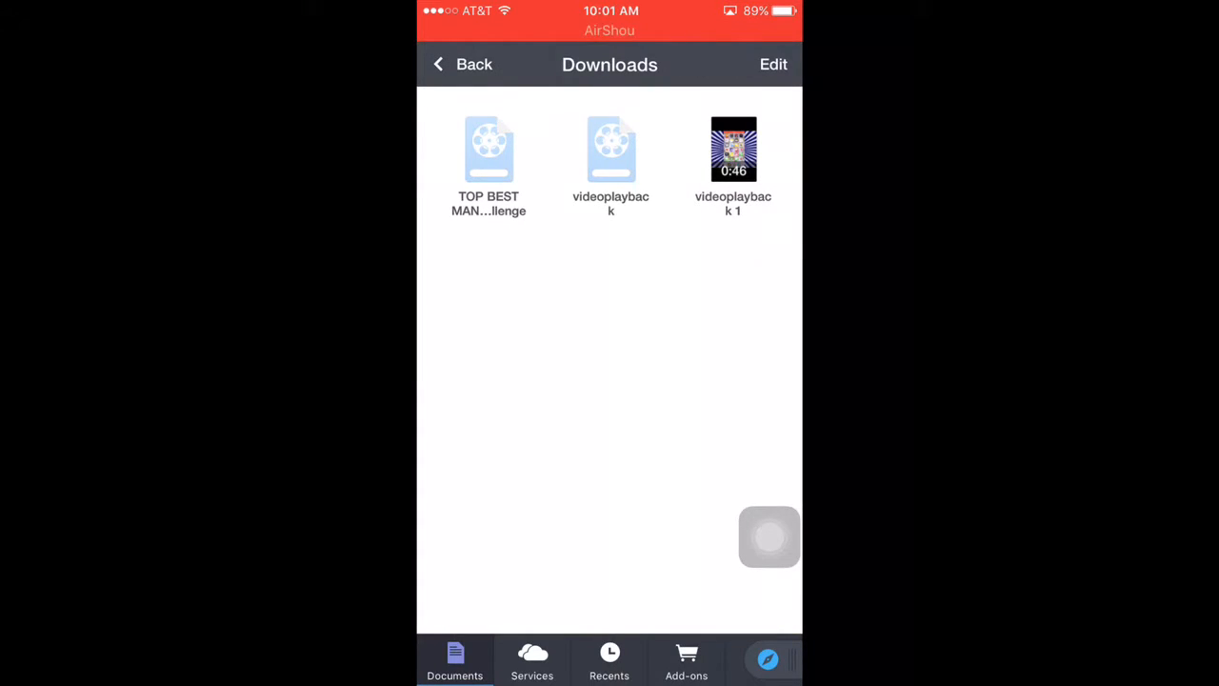
Drag videoplayback 1 onto the back button to land in the main Documents folder
drag(734, 148, 684, 191)
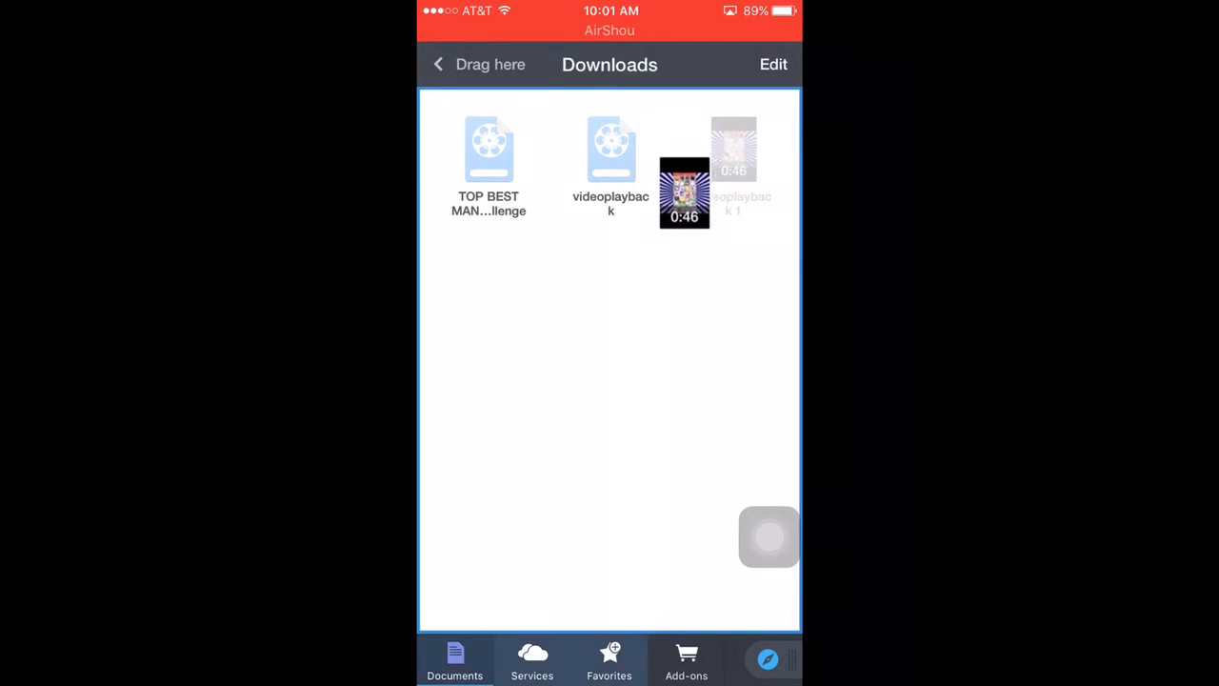
drag(684, 190, 474, 74)
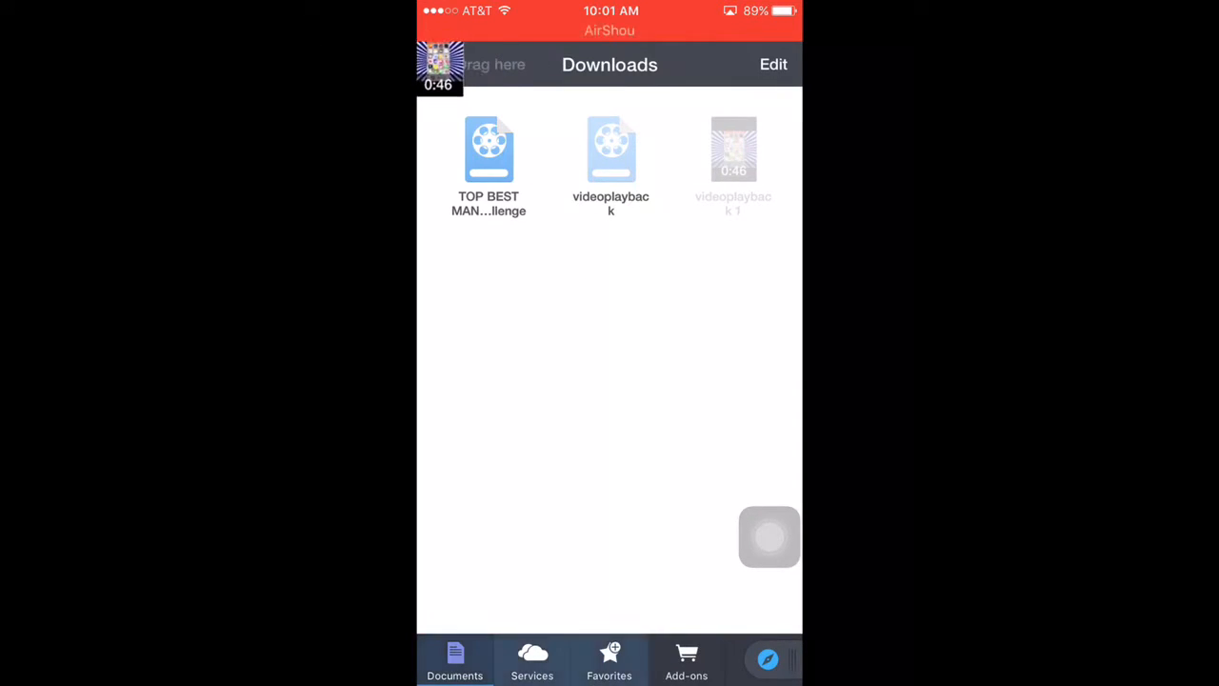
click(441, 65)
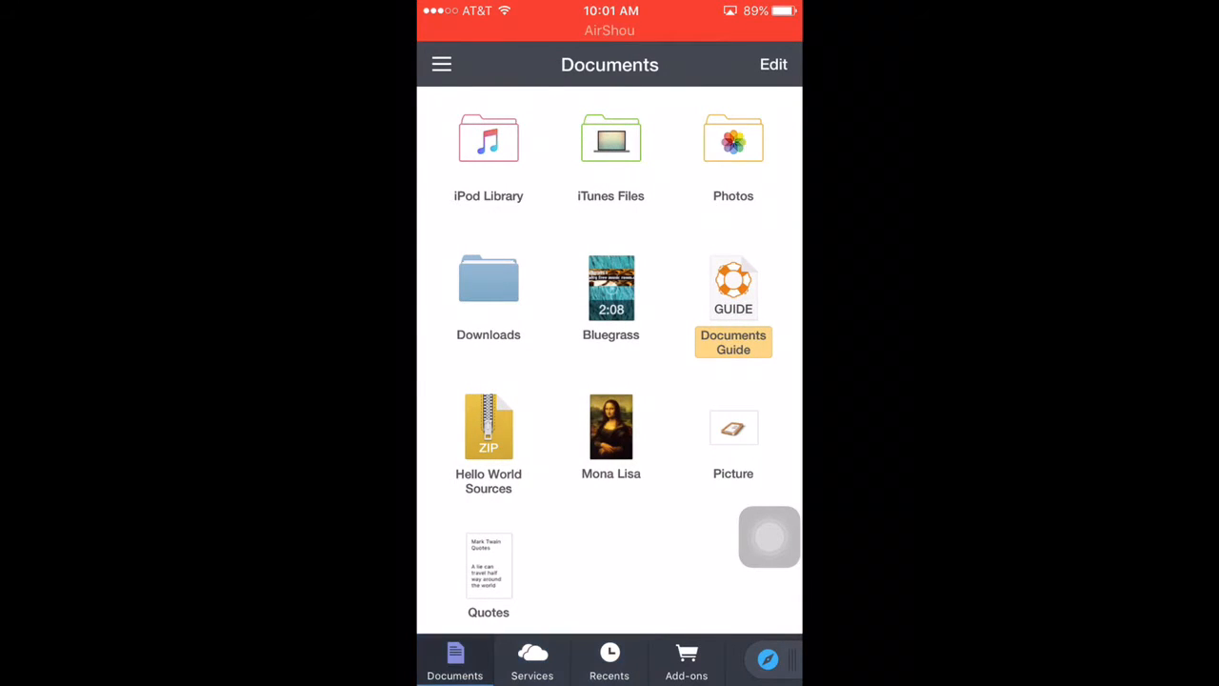